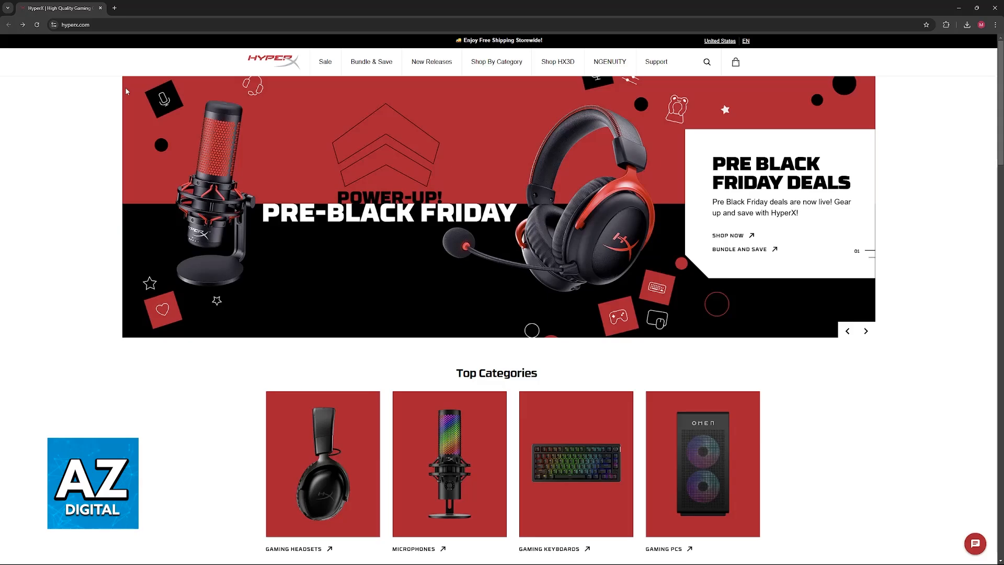
# Open the HyperX NGENUITY software page from the site's top navigation to see its Windows download.
pyautogui.click(865, 331)
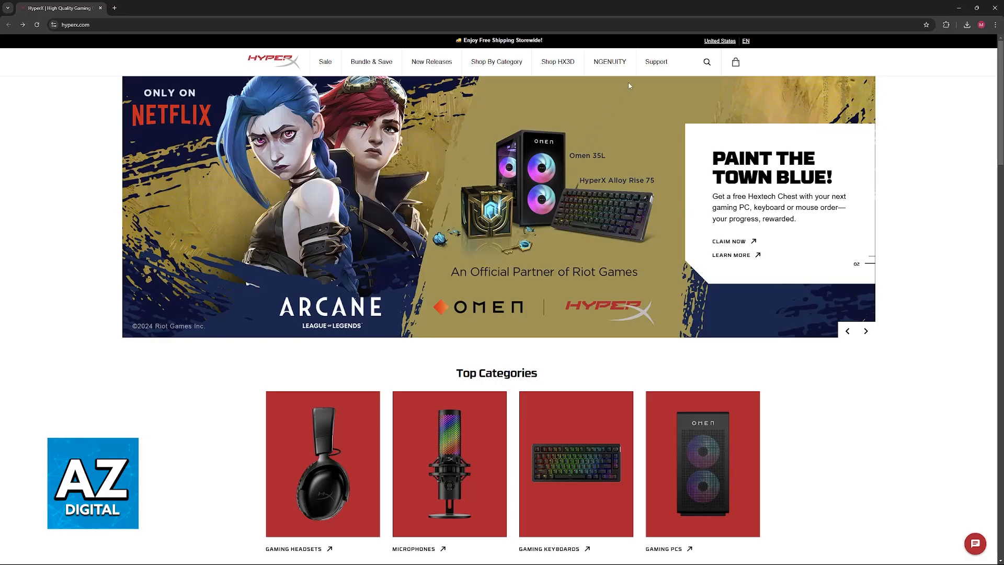
pyautogui.click(609, 61)
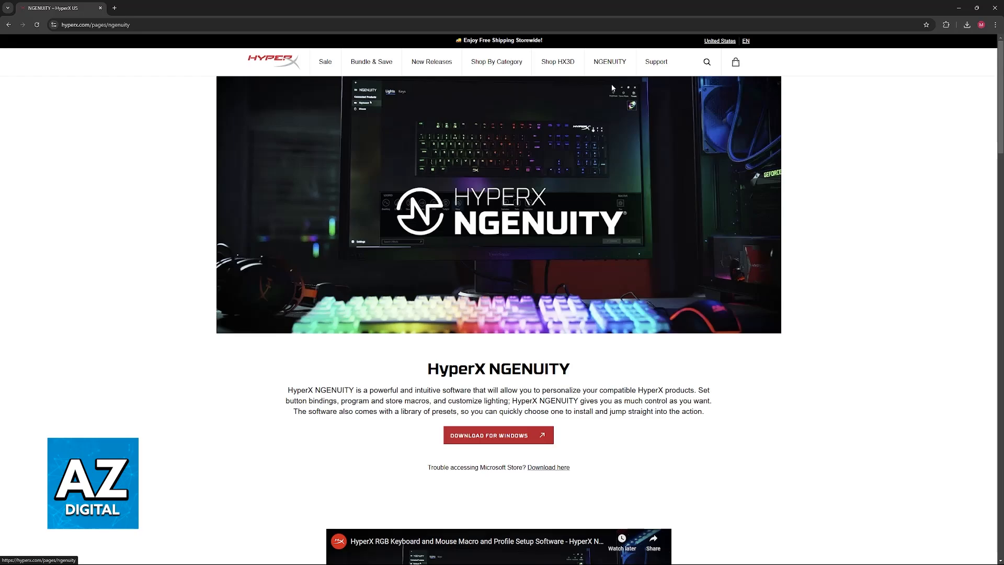
pyautogui.moveTo(498, 435)
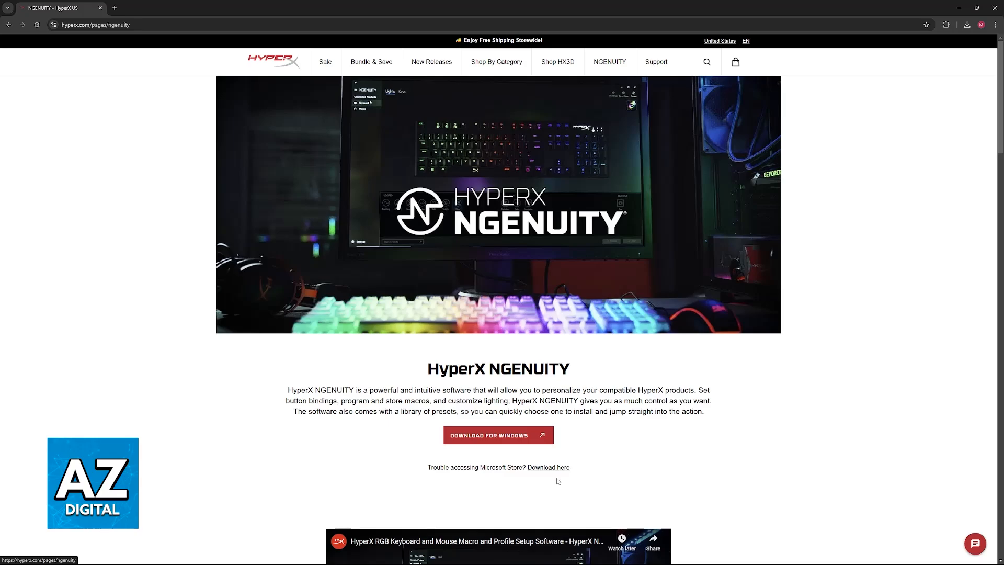
pyautogui.moveTo(625, 425)
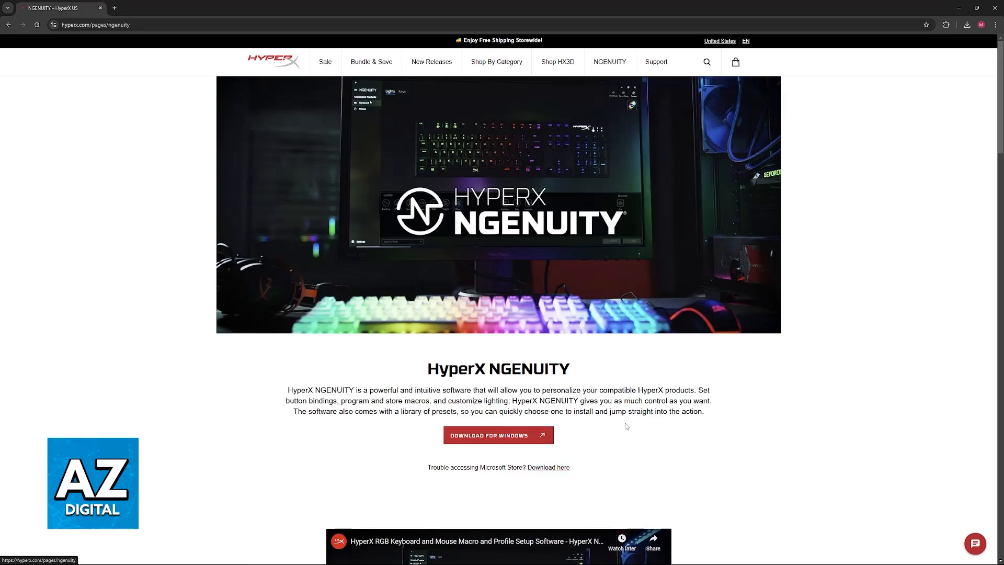
pyautogui.scroll(-3)
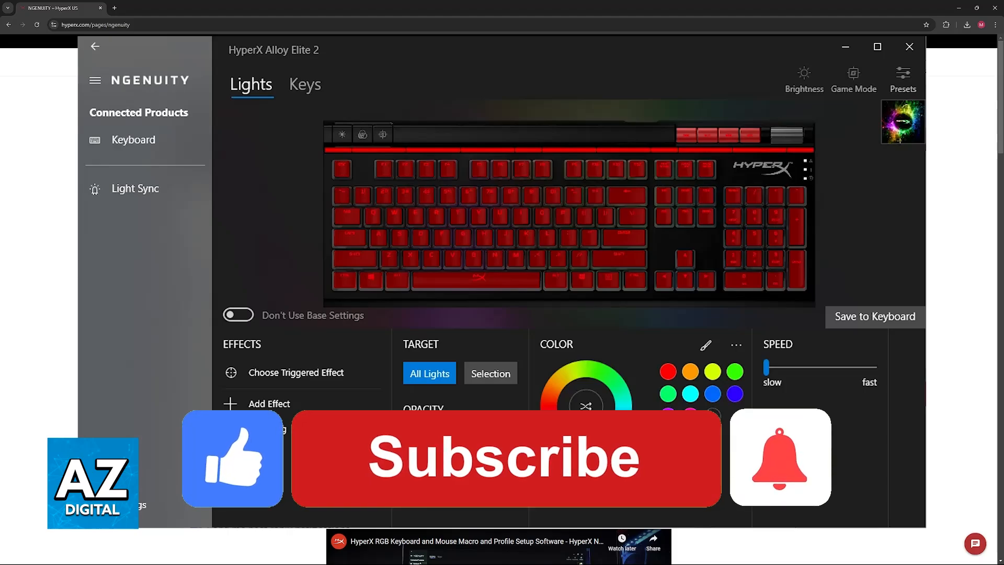
pyautogui.click(504, 457)
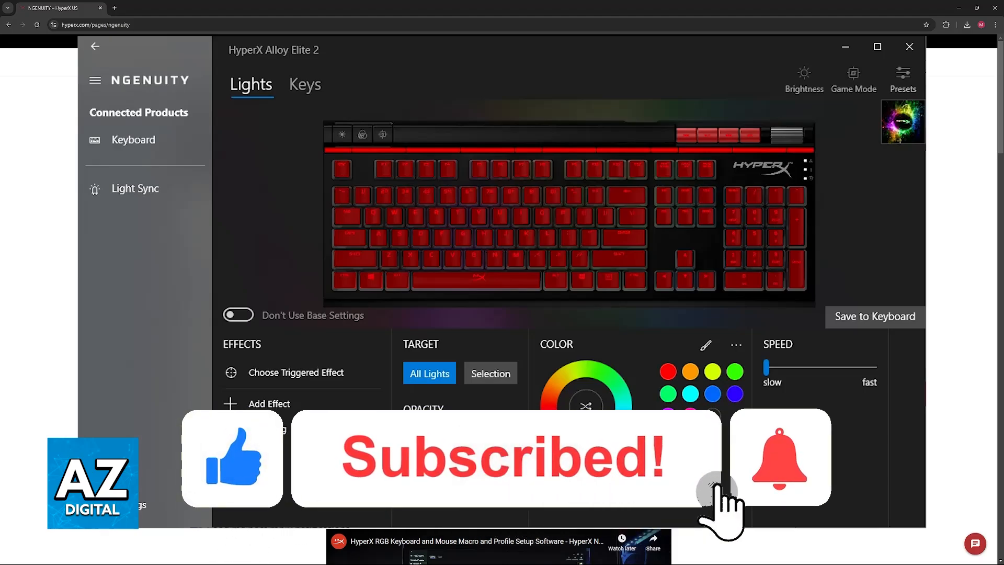
pyautogui.click(780, 457)
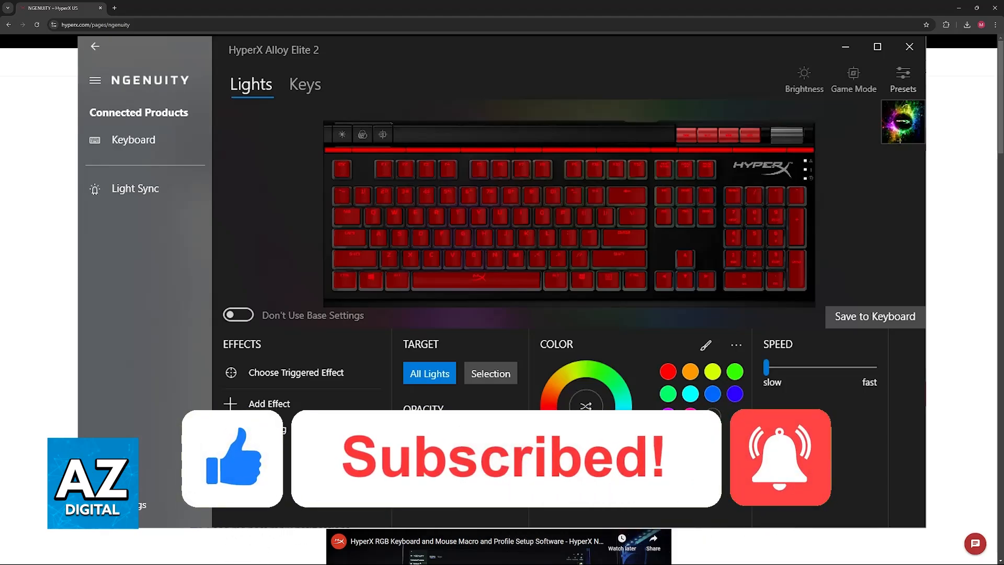